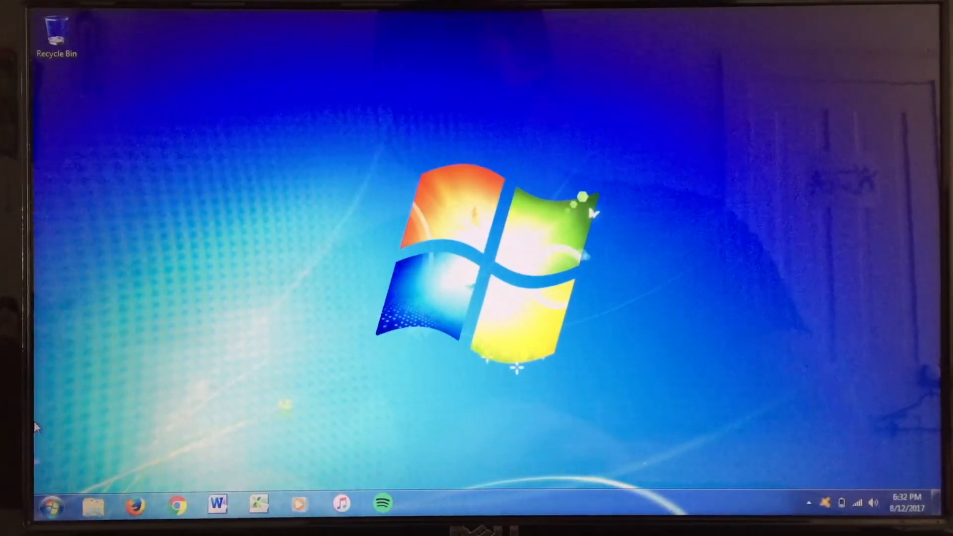
Step: Bring up the computer's system information and view the Windows Experience Index details
left_click(53, 506)
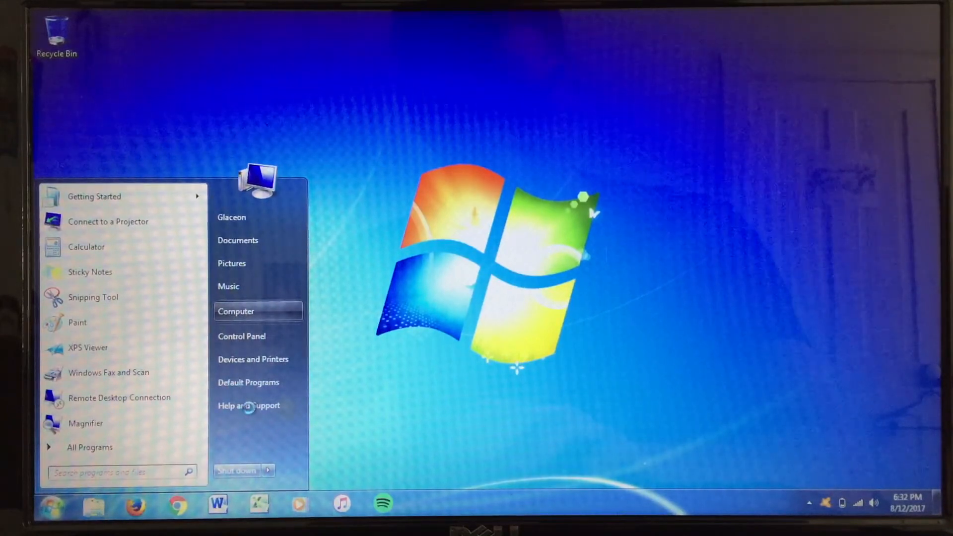
right_click(235, 311)
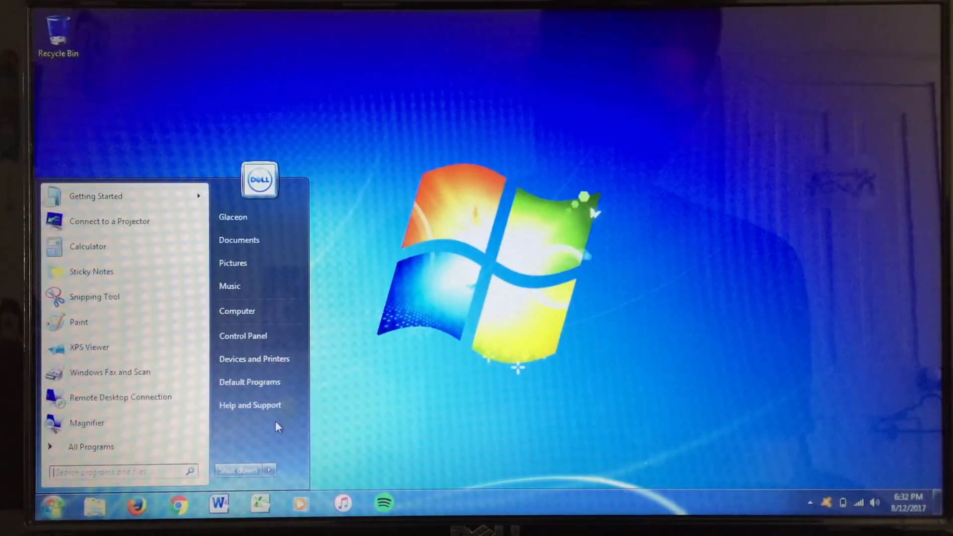
left_click(54, 504)
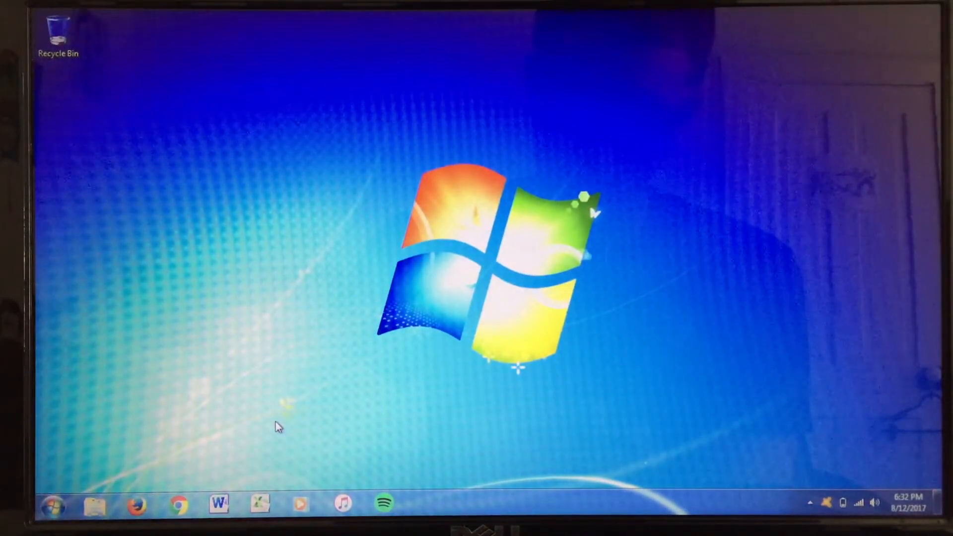
left_click(94, 504)
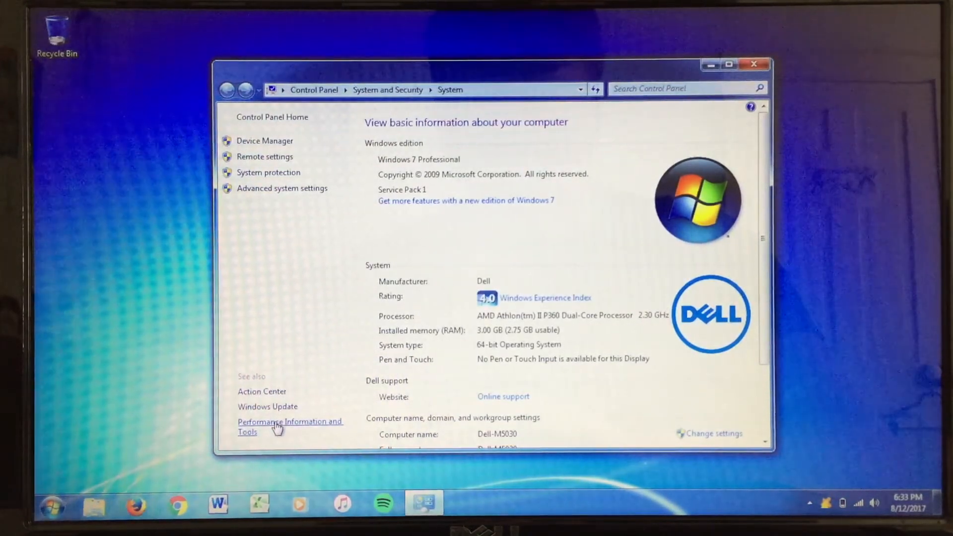
mouse_move(574, 291)
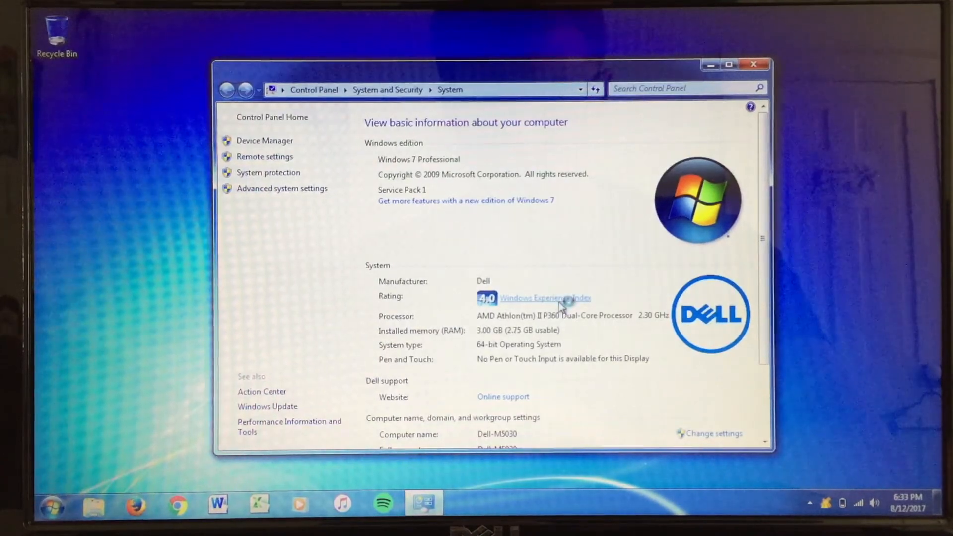
left_click(543, 298)
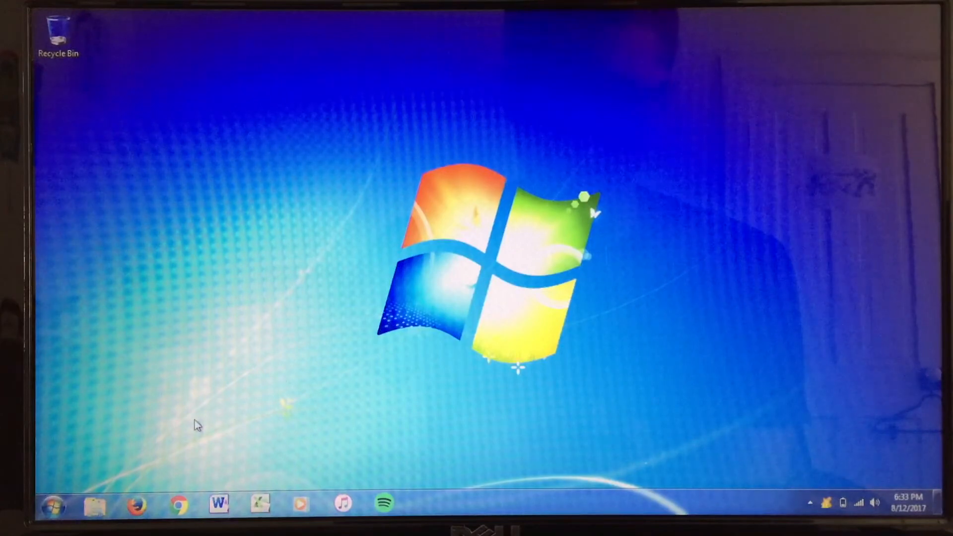
Step: Launch Firefox and confirm in About Firefox that version 54.0.1 is installed
left_click(136, 505)
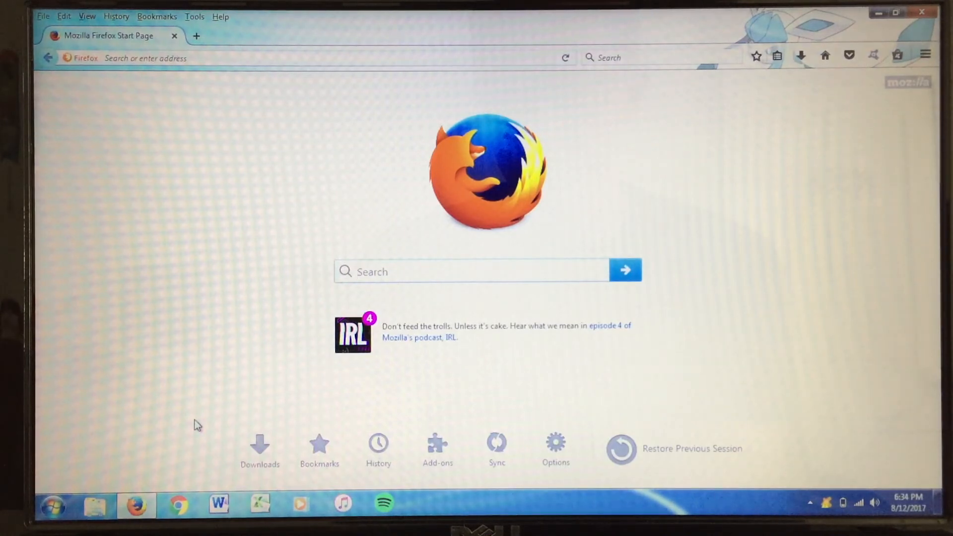
left_click(468, 271)
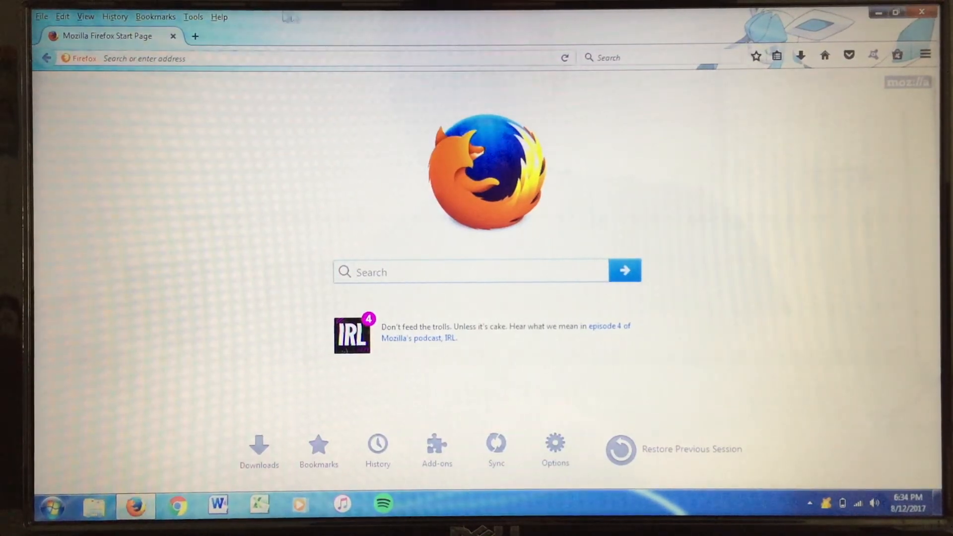
left_click(219, 16)
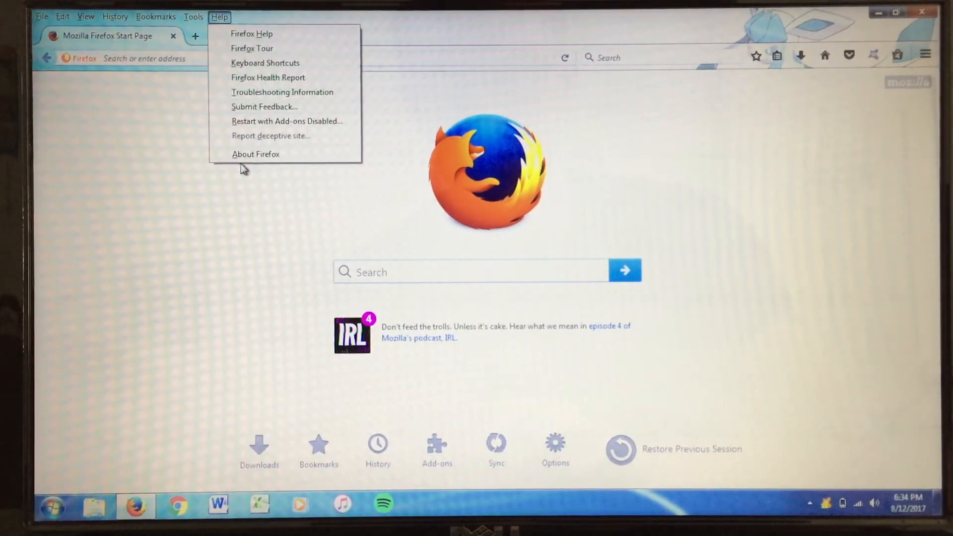
left_click(255, 154)
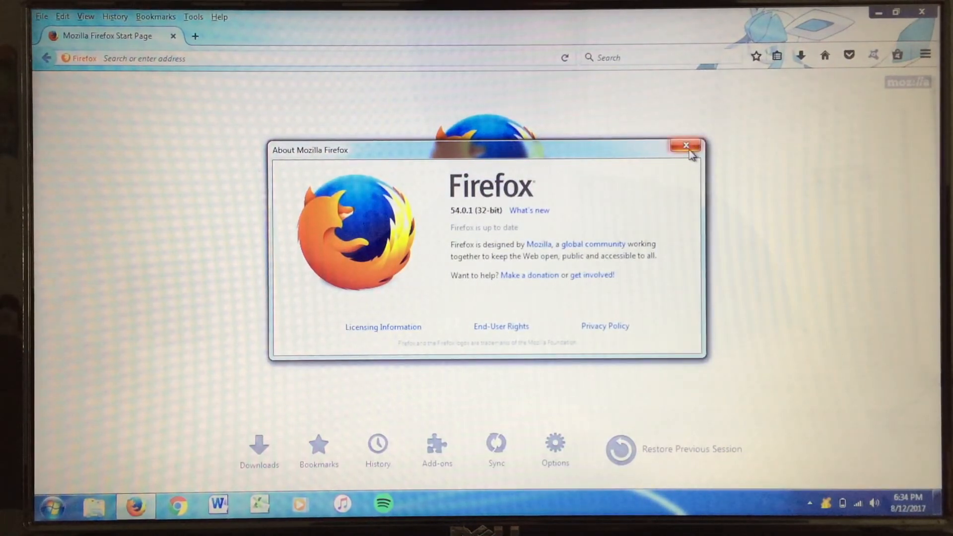
left_click(686, 145)
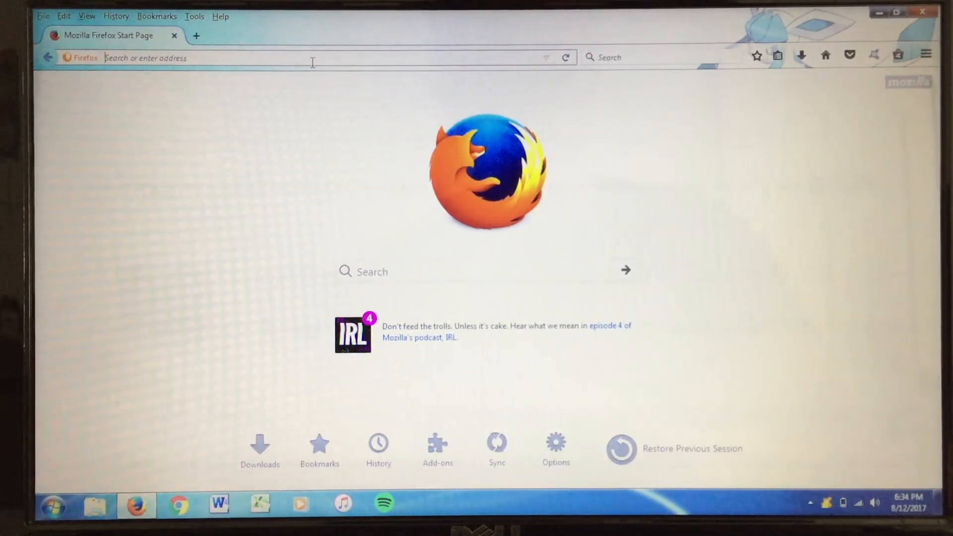
Step: Load lighting-gallery.net and scroll through its lamp albums and recent uploads
type("lig")
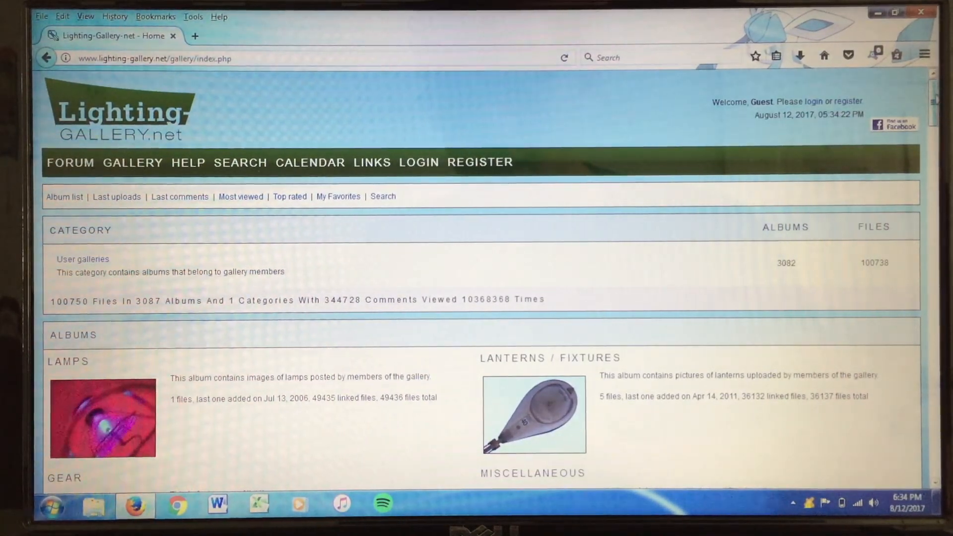
scroll("down", 3)
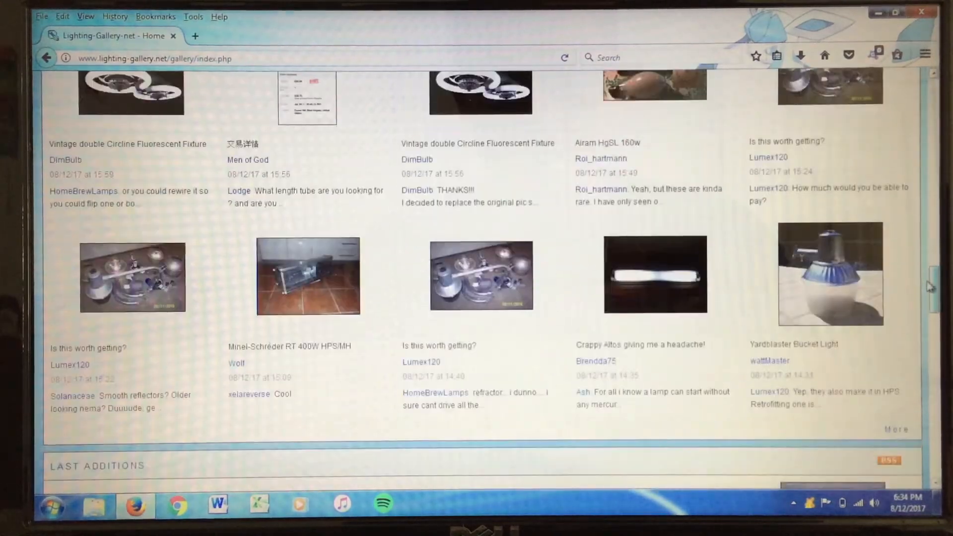
scroll("down", 3)
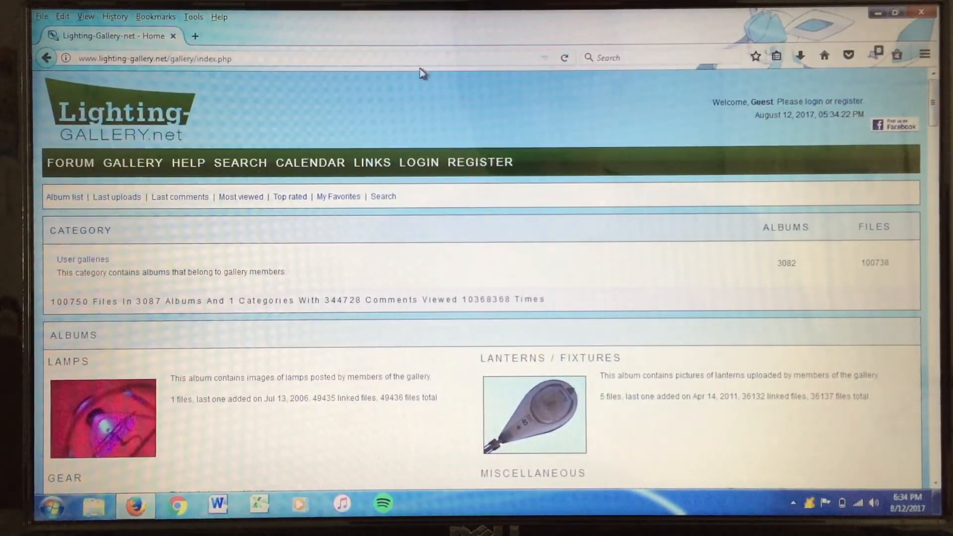
left_click(156, 57)
type("youtube.com/")
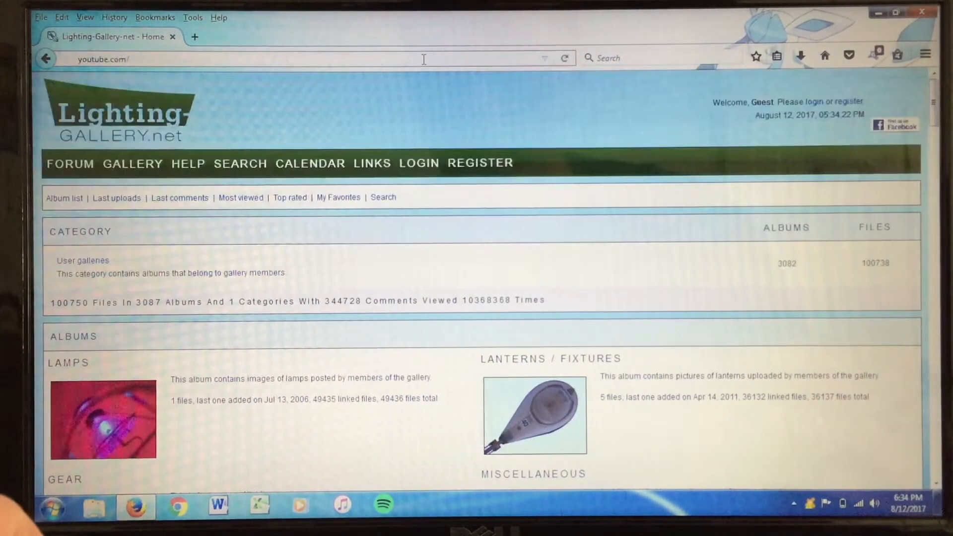
Step: Load youtube.com and scroll through the trending and recommended videos
key("Return")
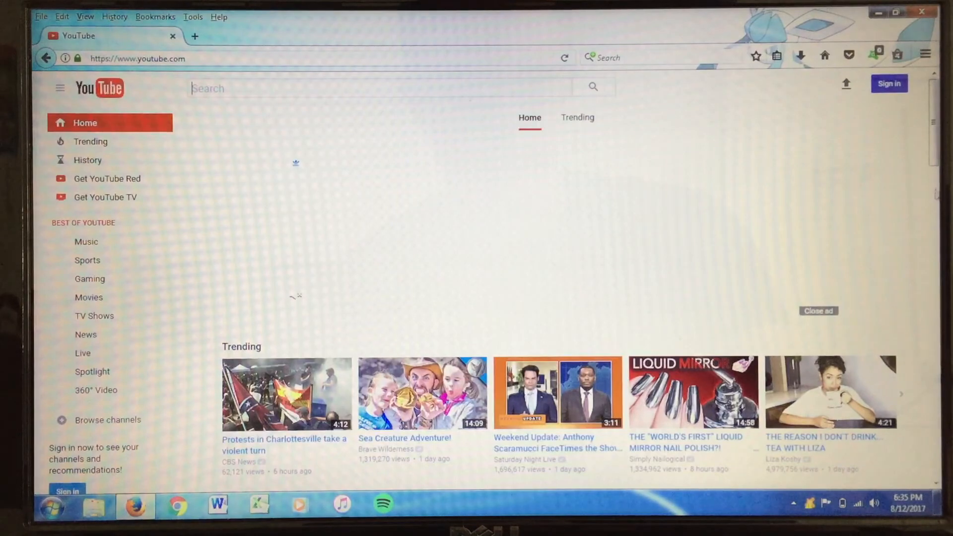
scroll("down", 3)
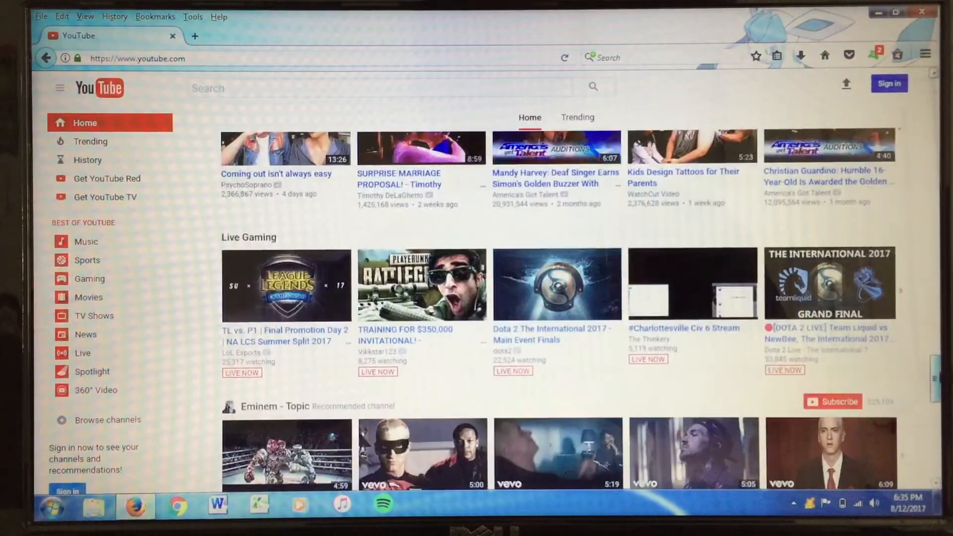
scroll("down", 3)
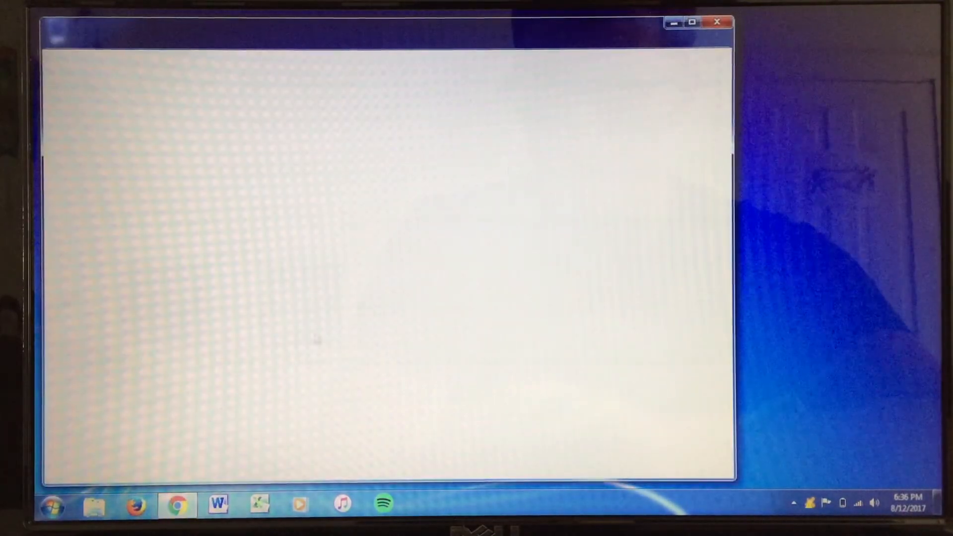
mouse_move(638, 35)
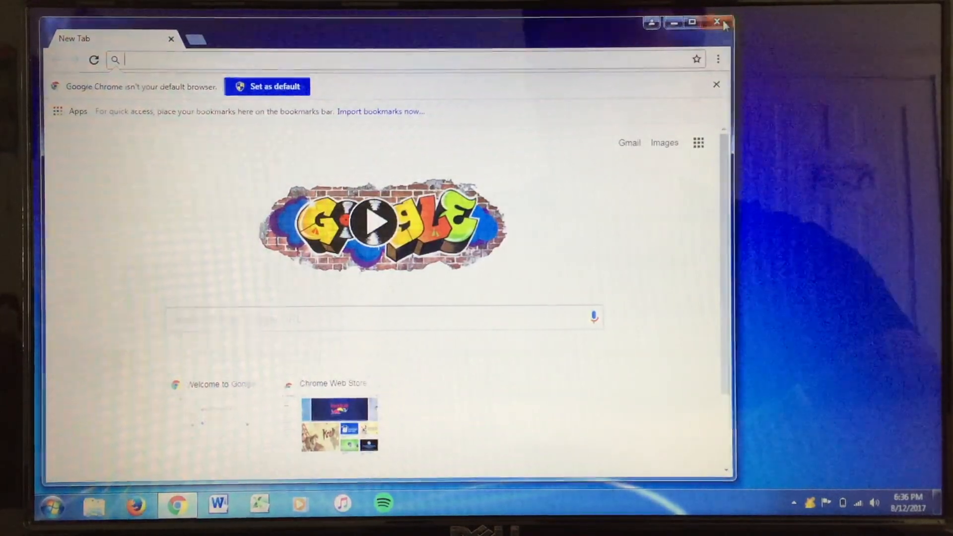
Step: Close the Chrome window showing the Google new tab page
left_click(717, 21)
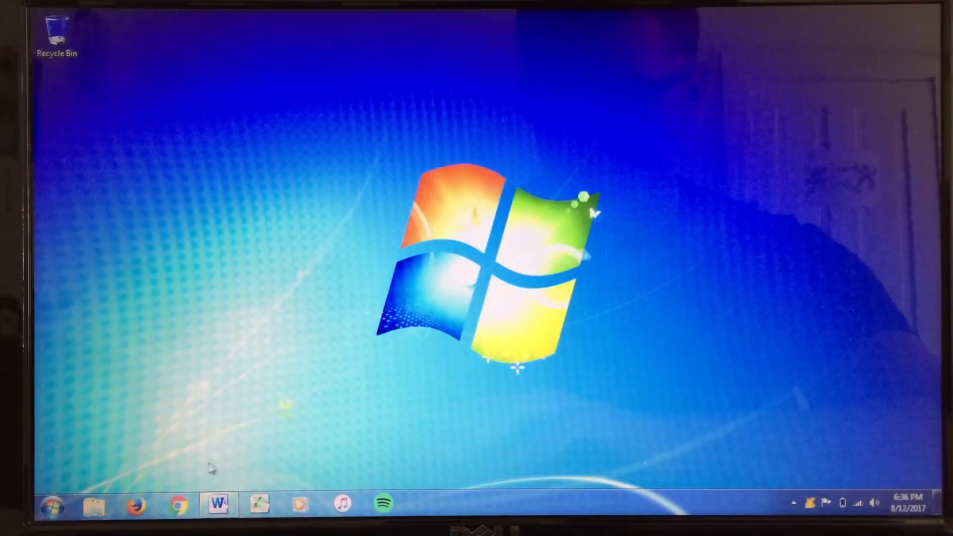
mouse_move(167, 473)
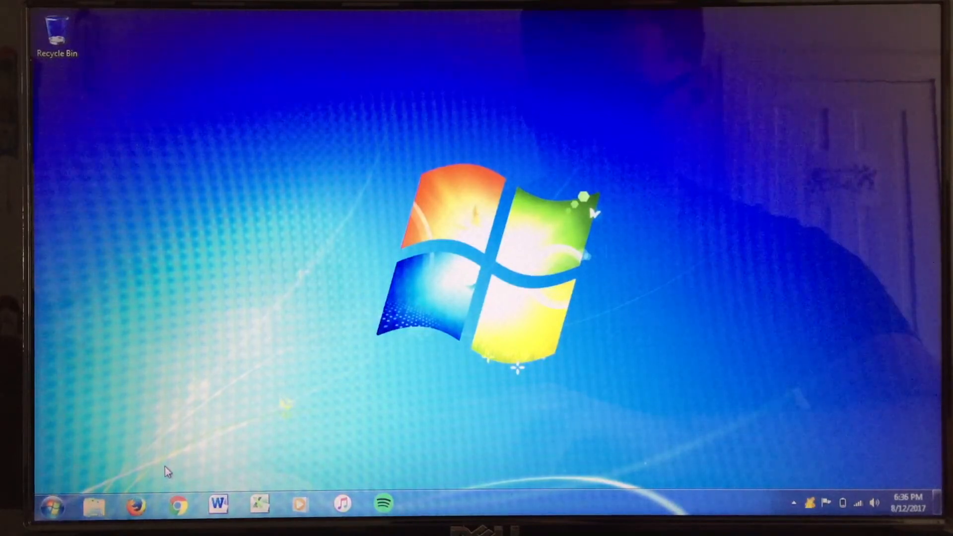
left_click(217, 504)
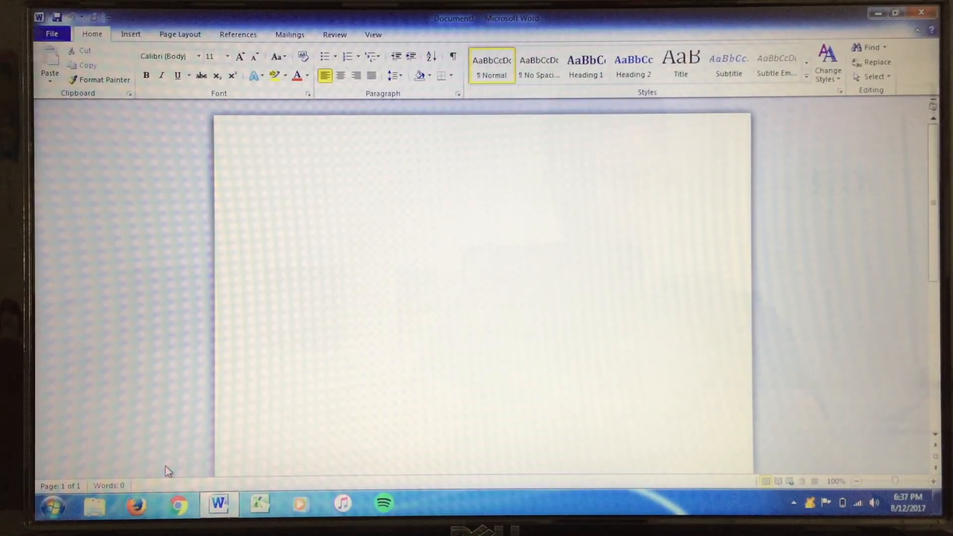
left_click(279, 184)
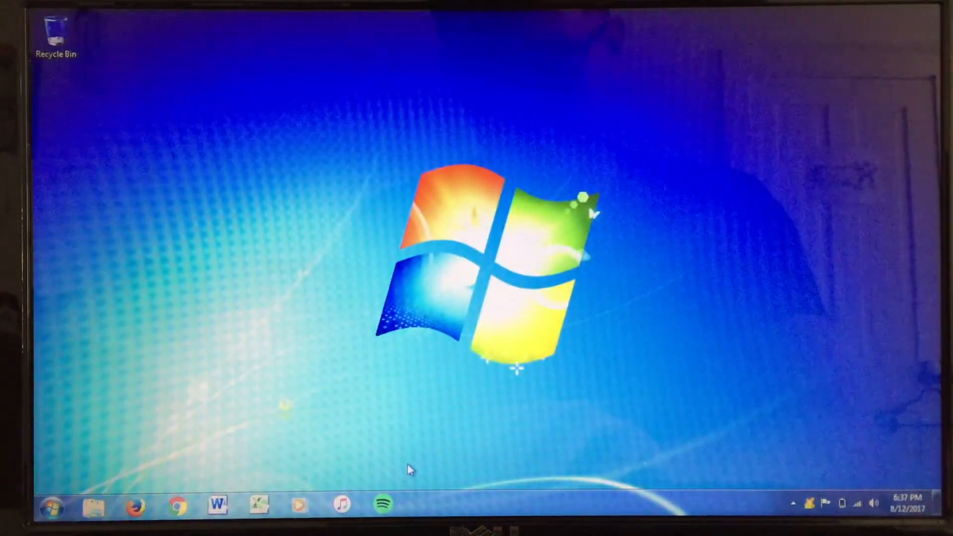
mouse_move(340, 432)
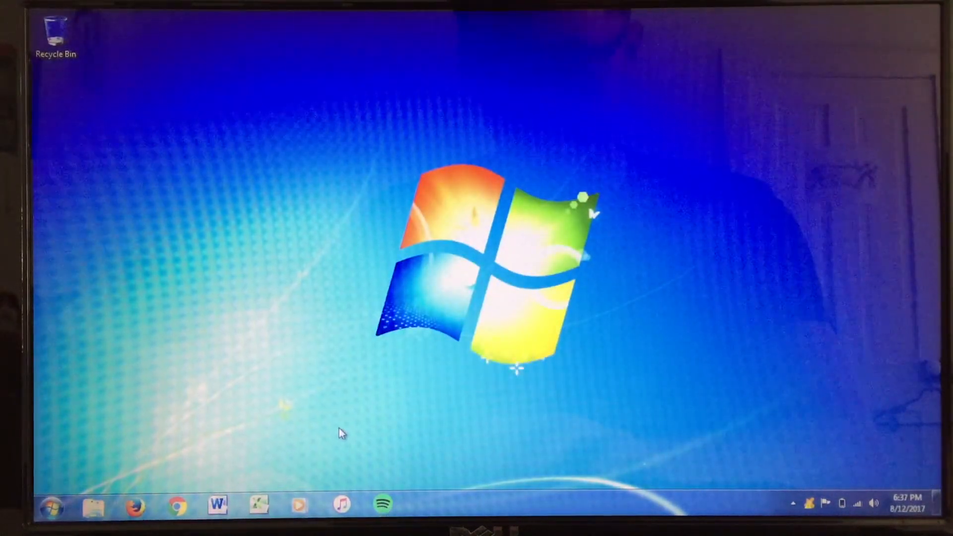
mouse_move(355, 472)
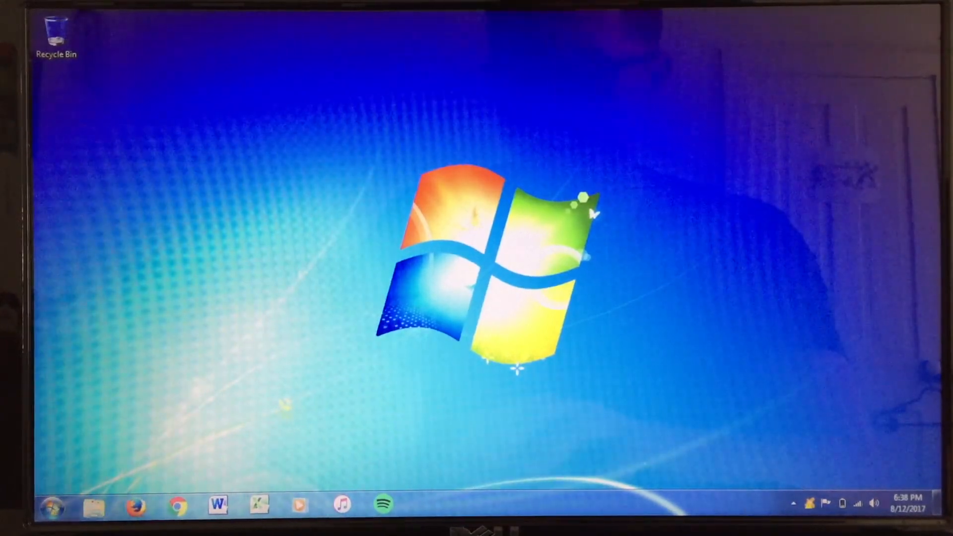
Step: Browse All Programs from the Start menu, then return to the main Start menu list
left_click(51, 506)
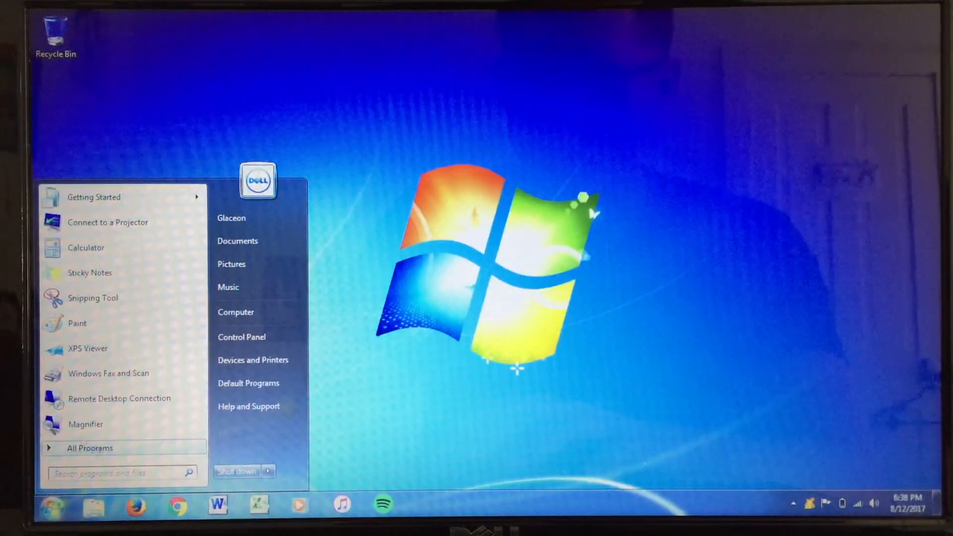
left_click(87, 447)
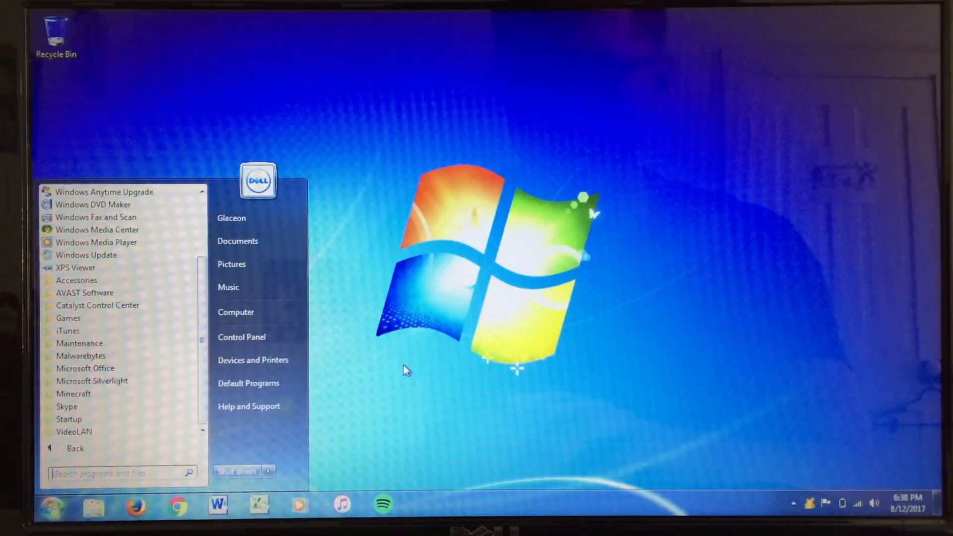
left_click(51, 505)
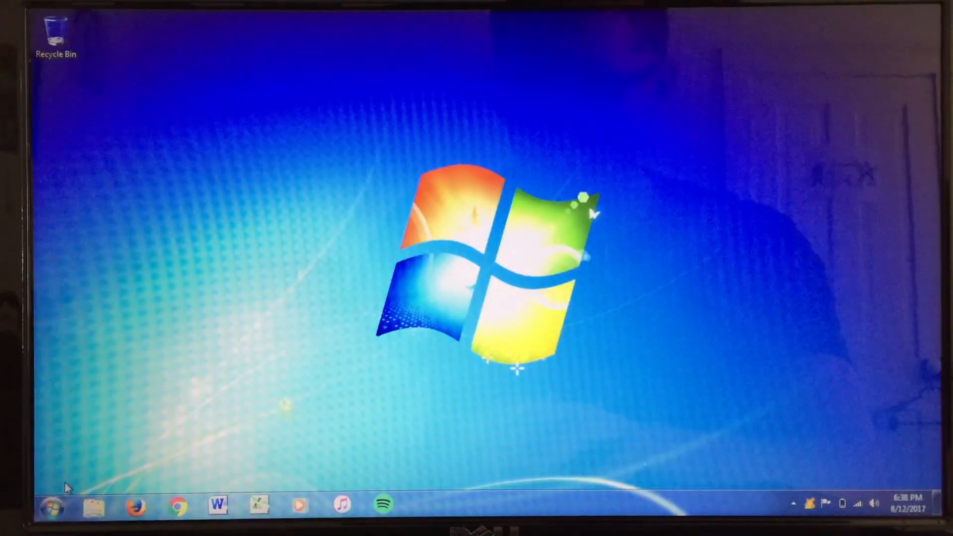
left_click(49, 504)
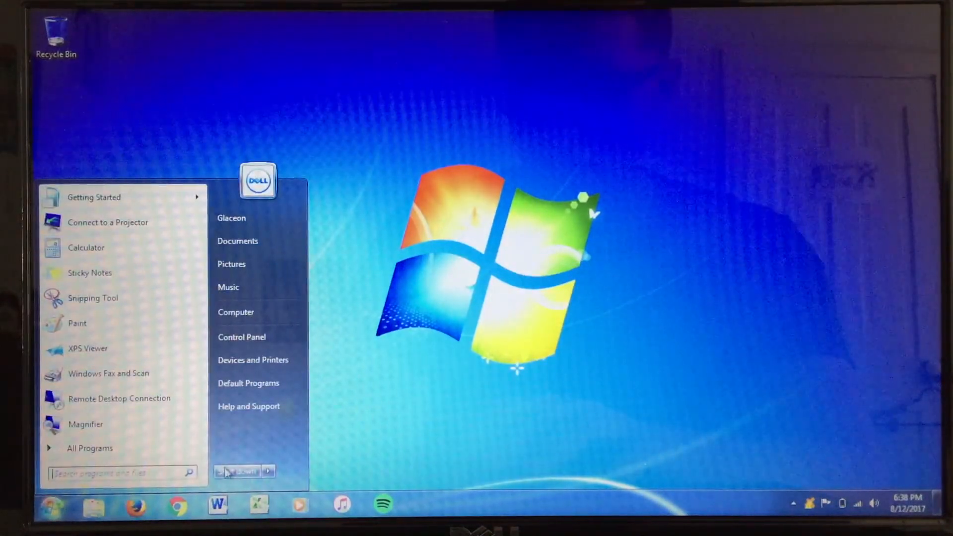